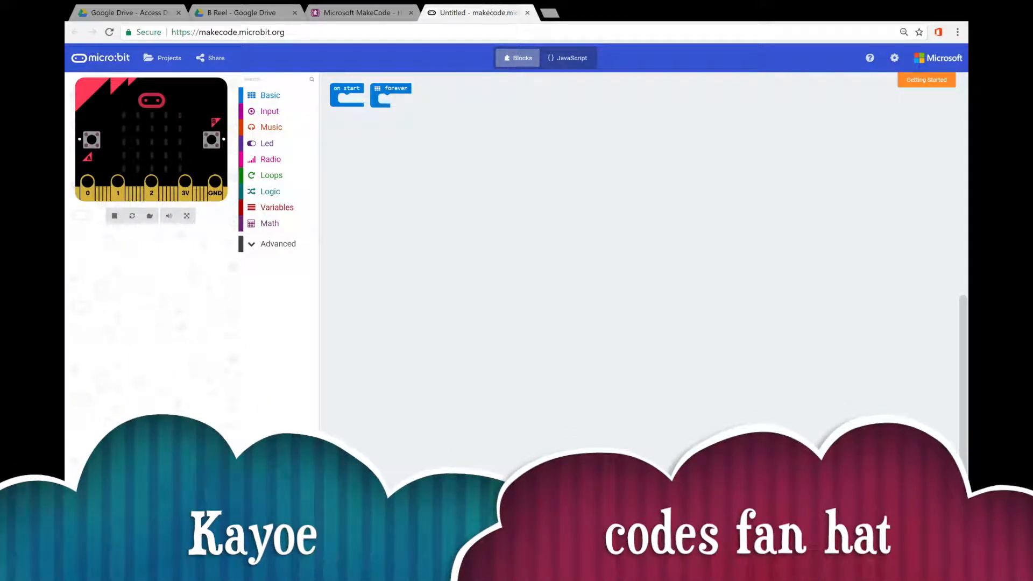
mouse_move(654, 321)
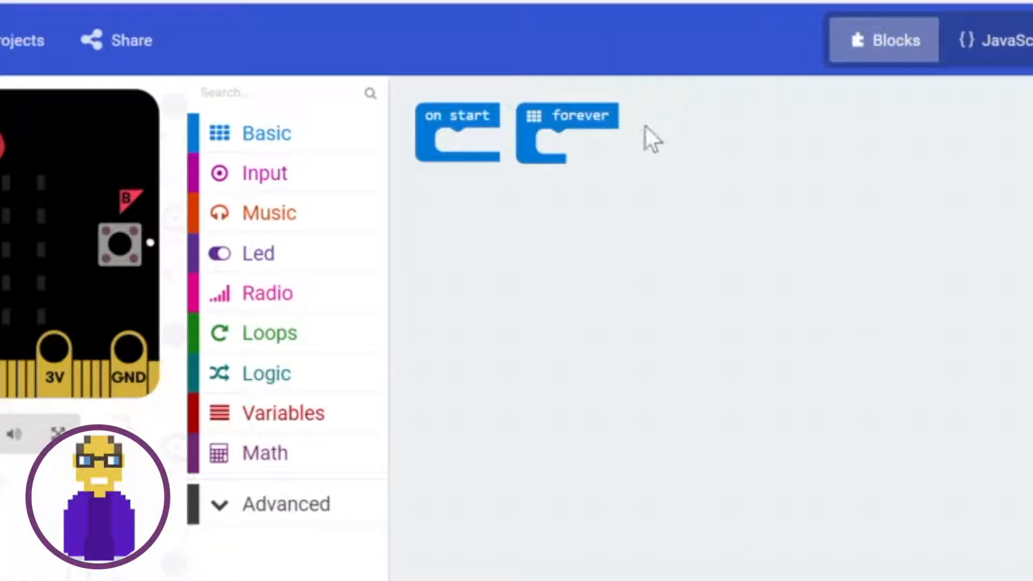
mouse_move(497, 118)
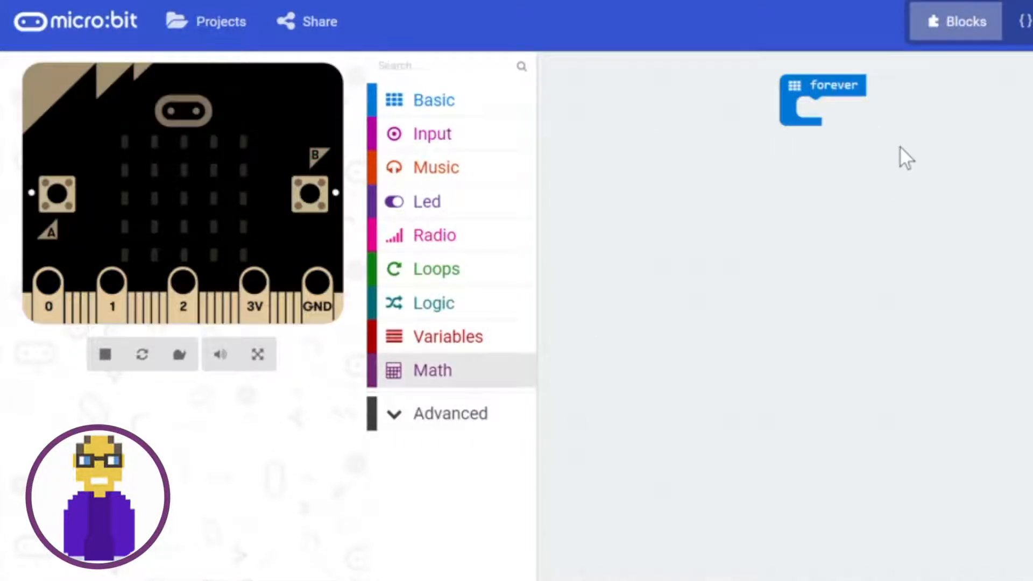
- Move the forever loop left and bring up the Logic blocks for an if-then-else
drag(821, 100, 677, 134)
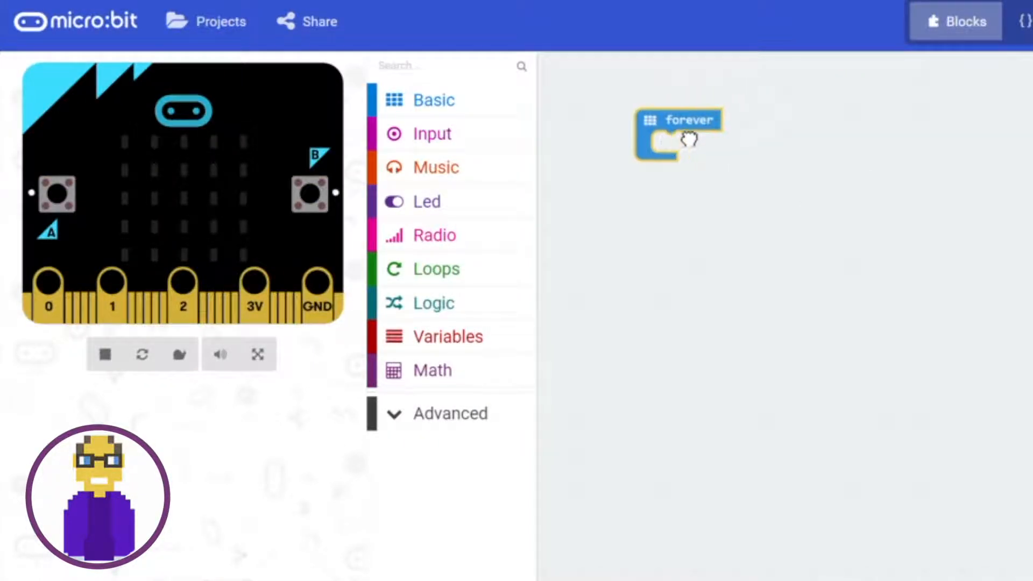
drag(679, 131, 632, 158)
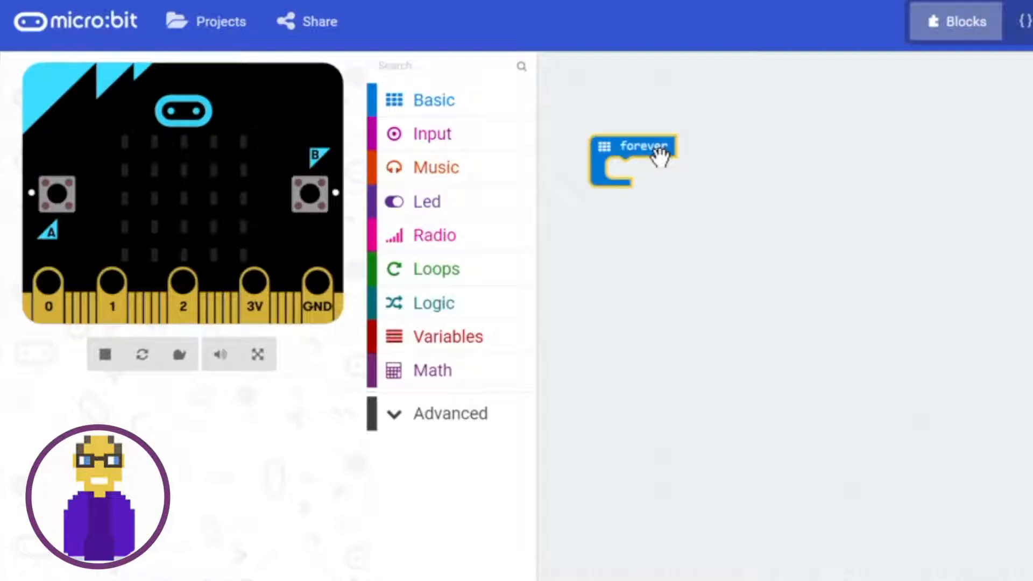
mouse_move(642, 156)
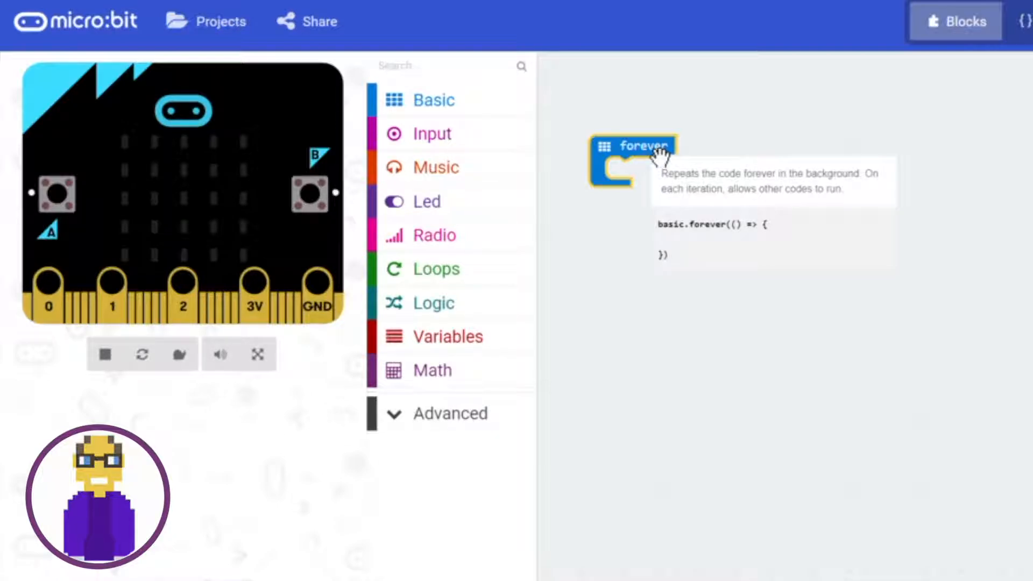
mouse_move(565, 165)
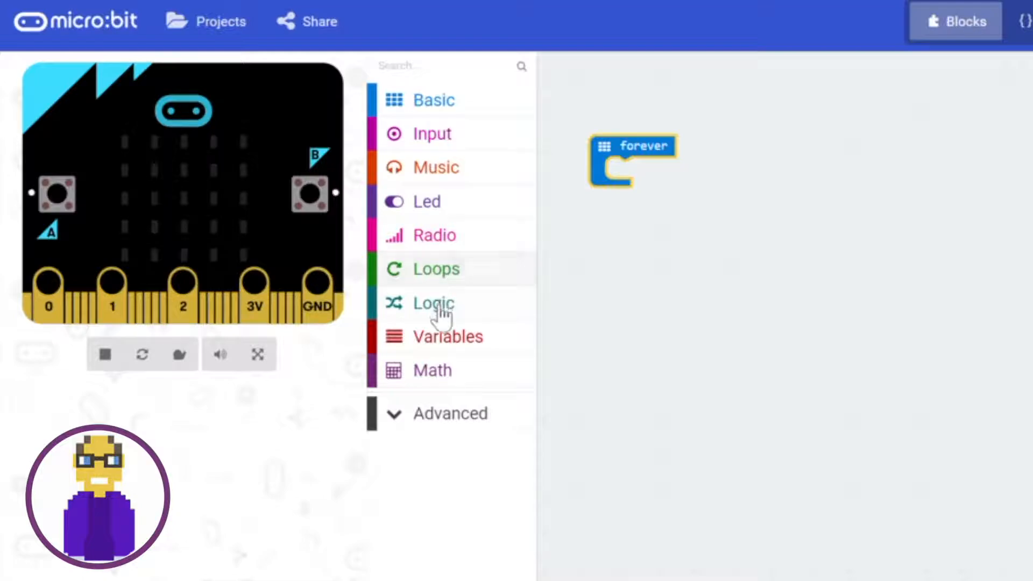
click(432, 303)
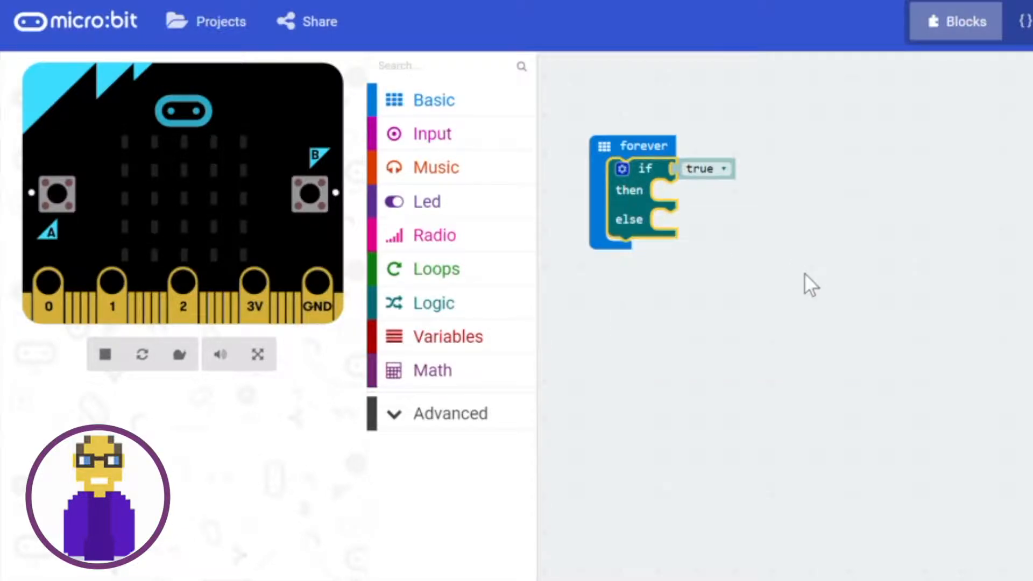
mouse_move(721, 356)
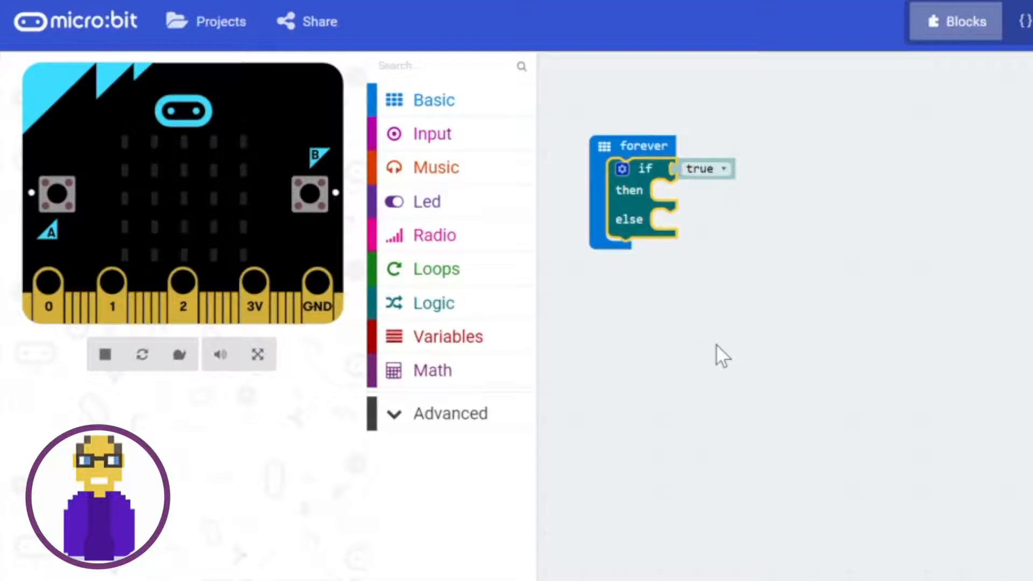
mouse_move(475, 286)
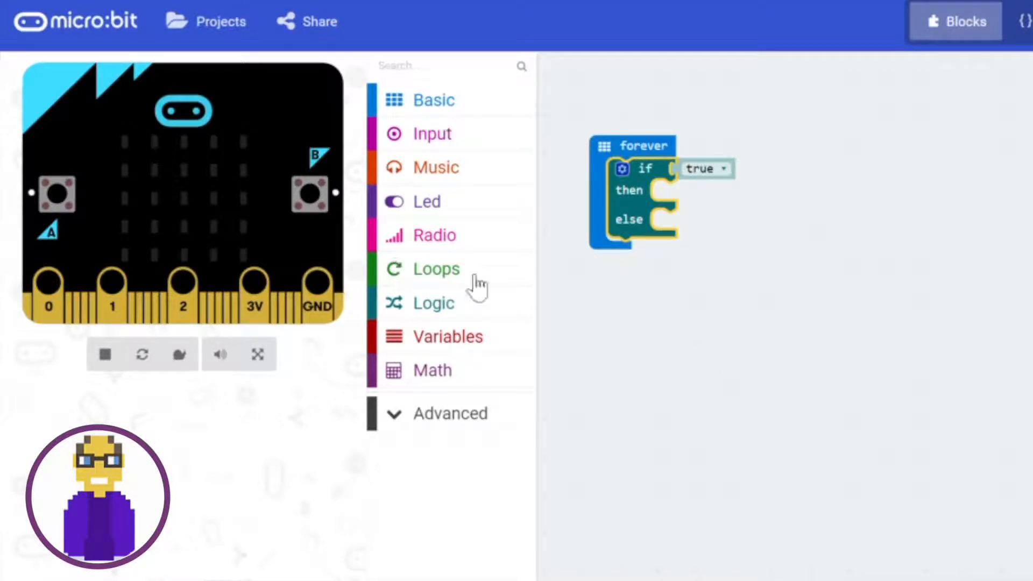
- Place a temperature (°C) block from Input loose on the workspace beside the loop
click(432, 134)
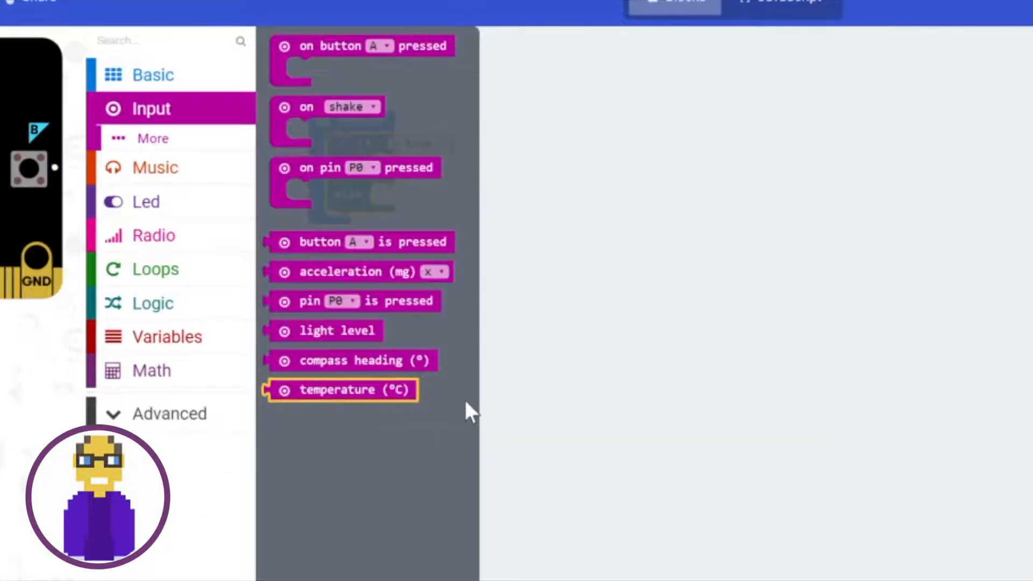
drag(342, 390, 748, 244)
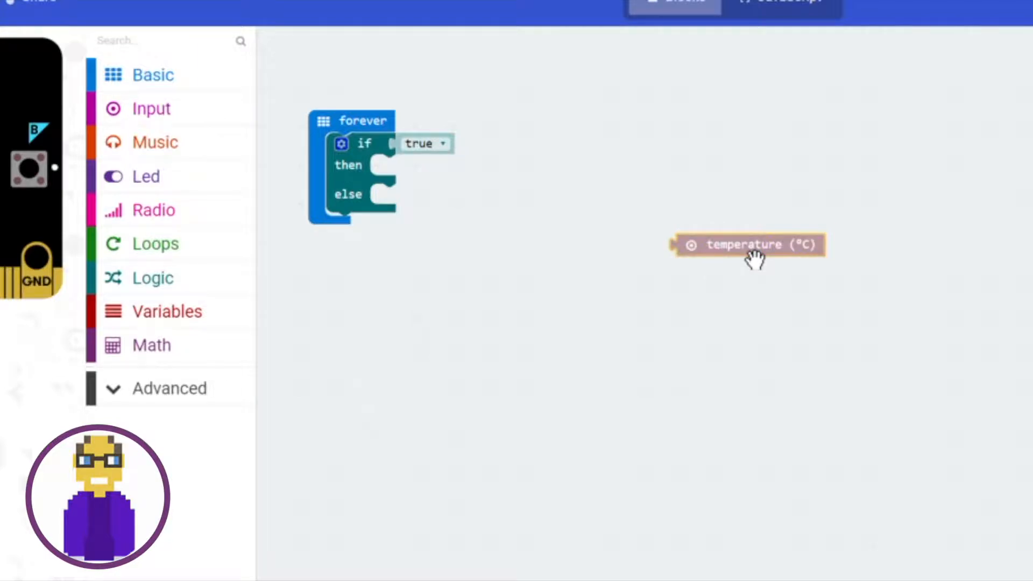
mouse_move(736, 276)
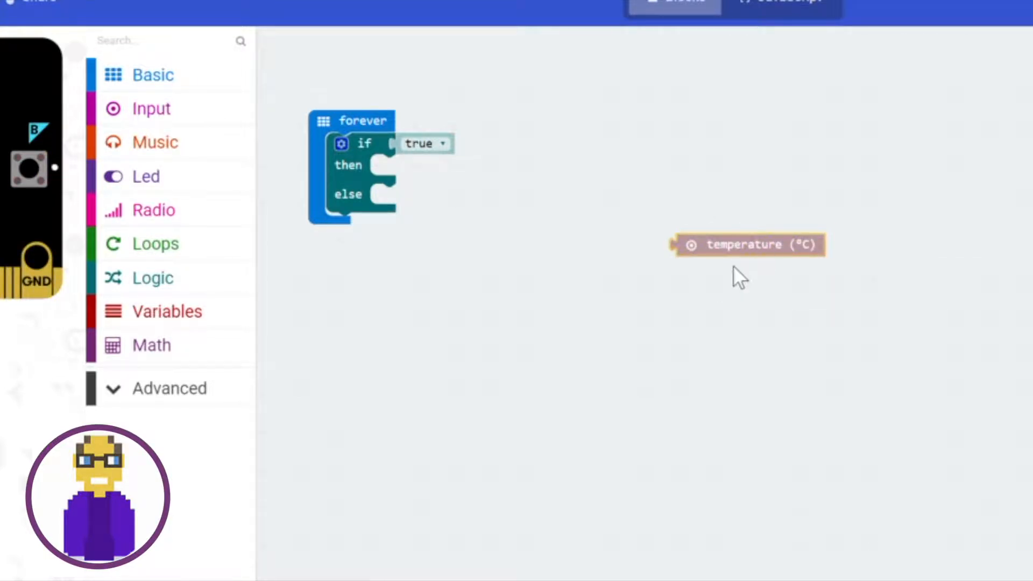
mouse_move(745, 292)
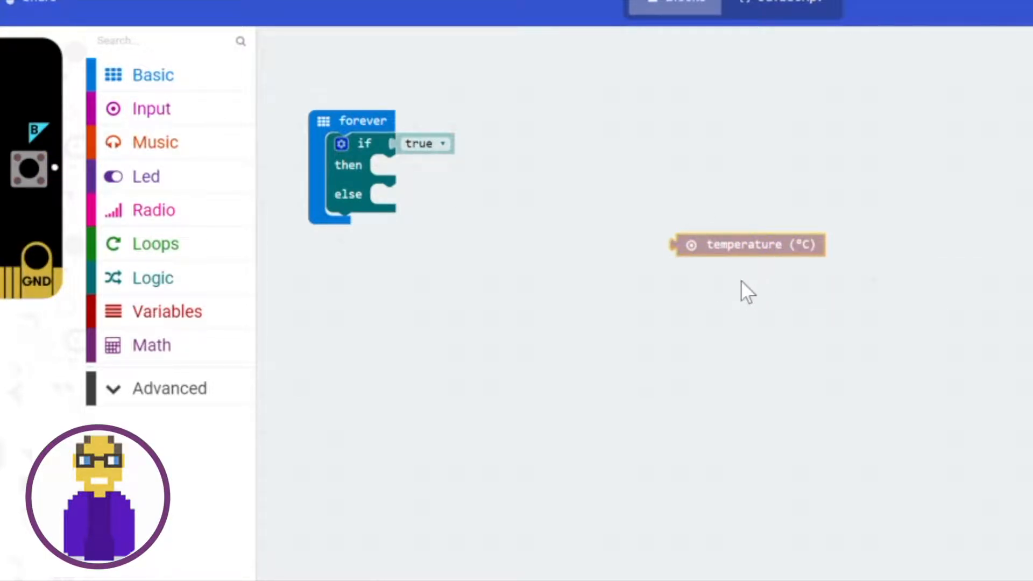
drag(748, 244, 487, 157)
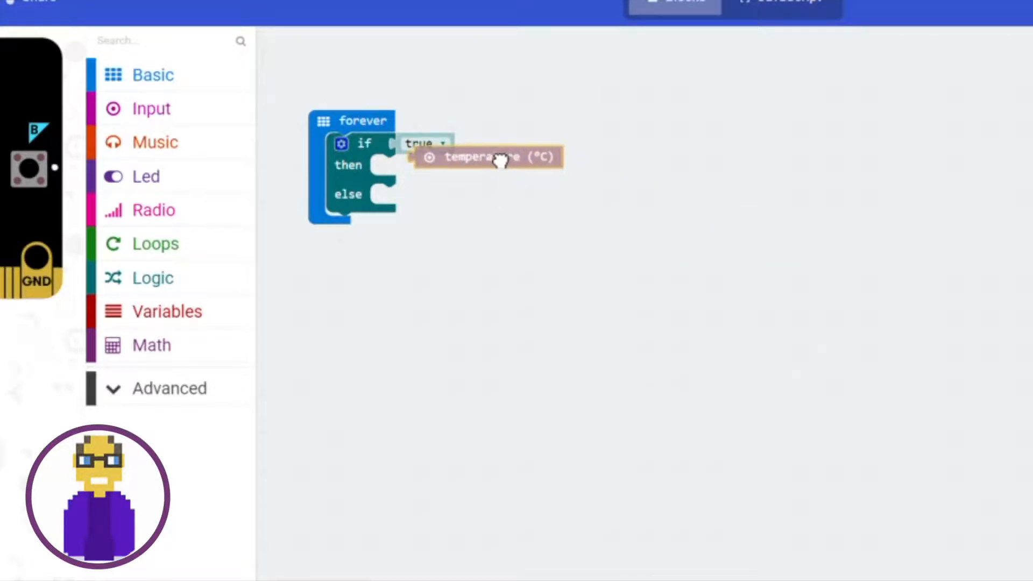
drag(498, 157, 527, 212)
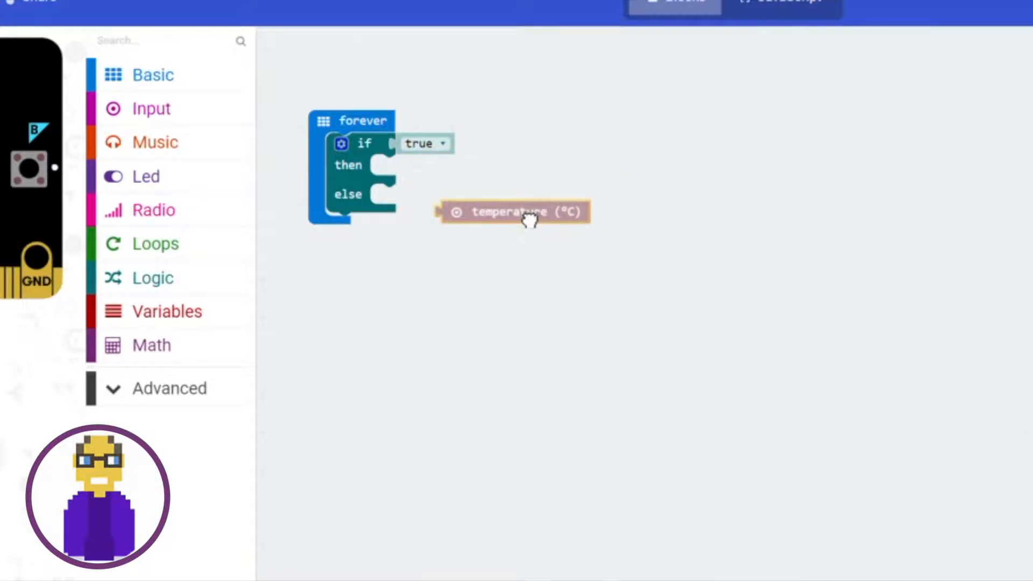
drag(514, 212, 535, 232)
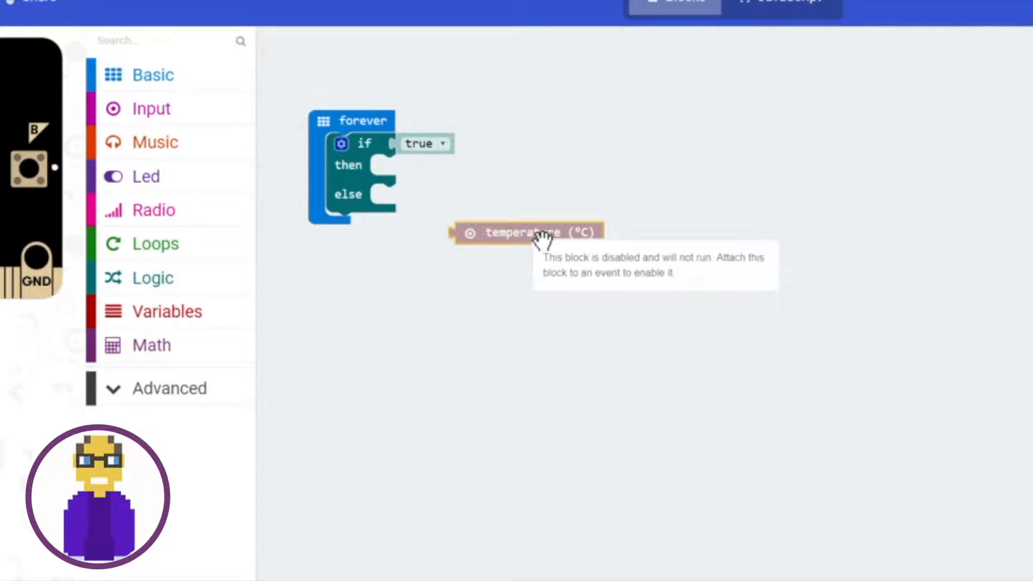
mouse_move(524, 267)
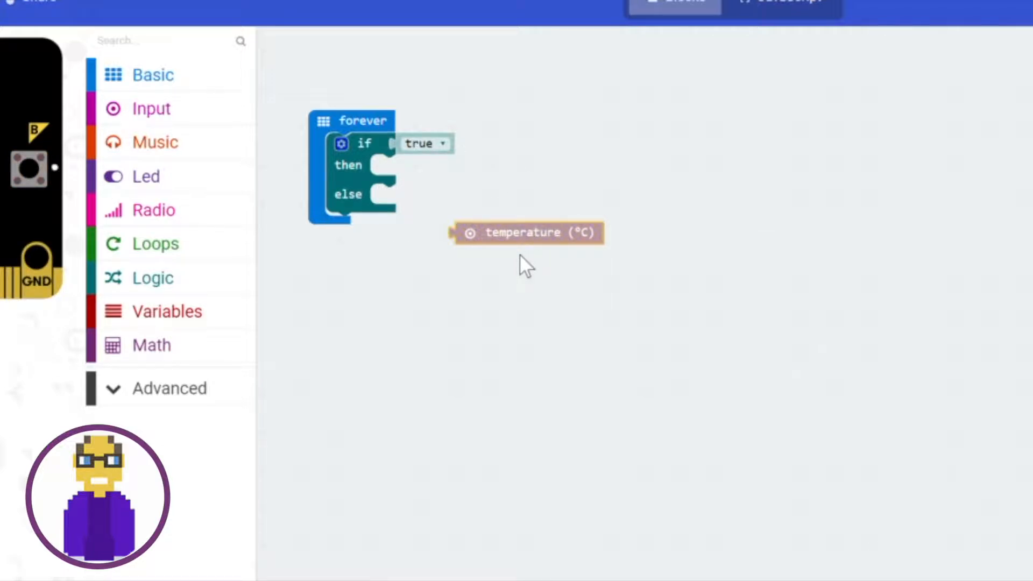
mouse_move(155, 243)
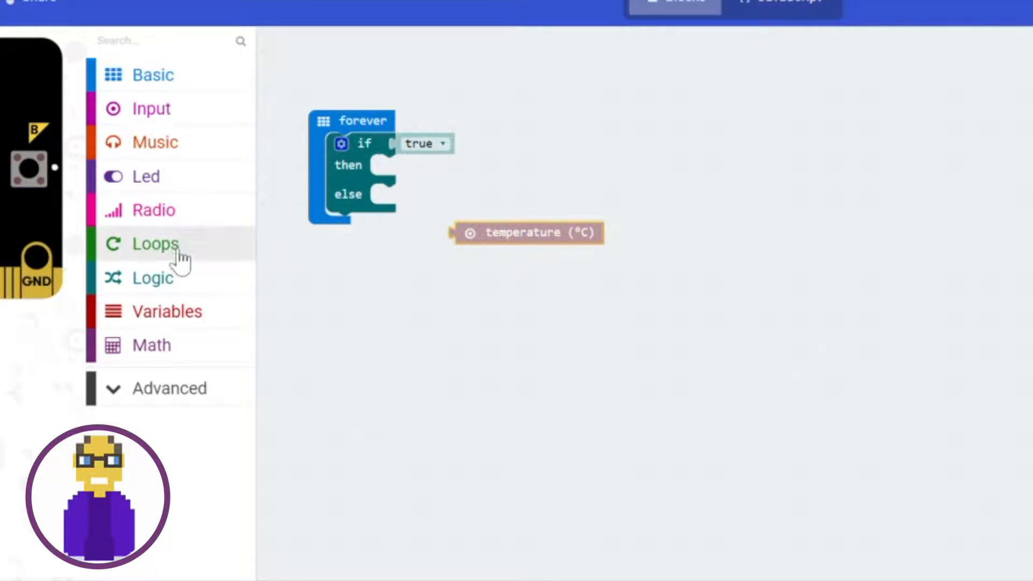
- Drop a 0 > 0 comparison from Logic into the if condition slot
click(152, 278)
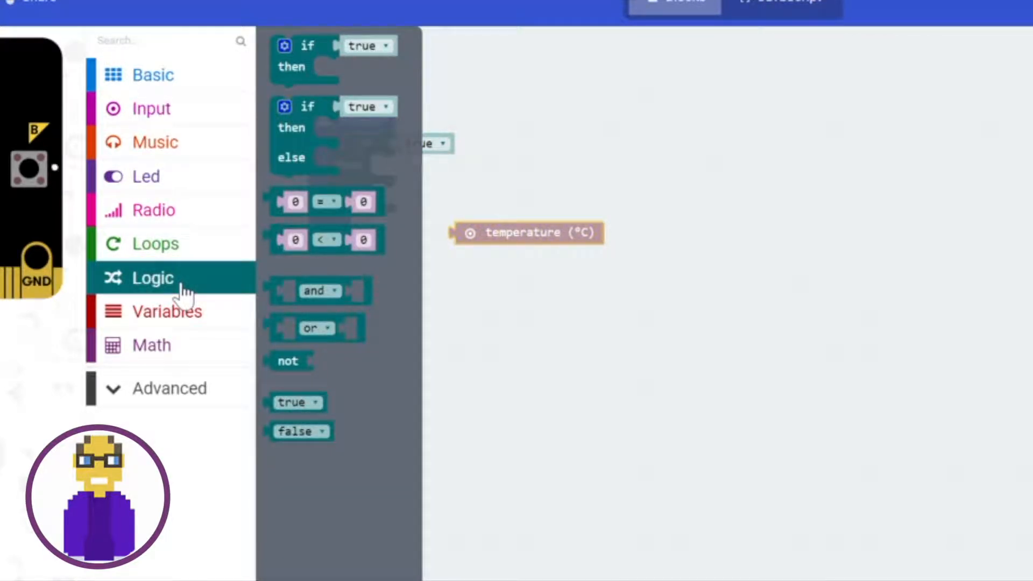
mouse_move(323, 239)
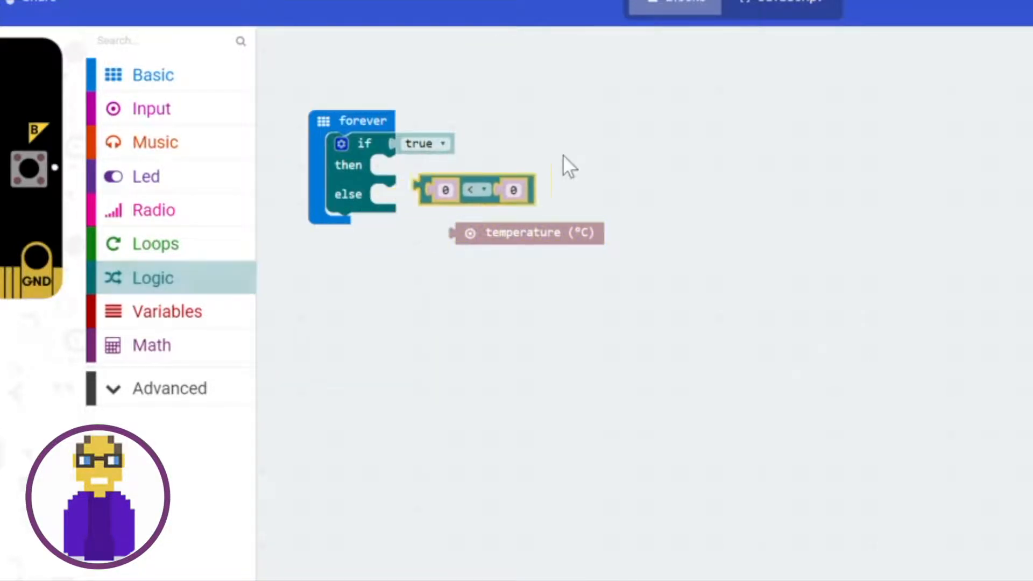
drag(474, 190, 606, 146)
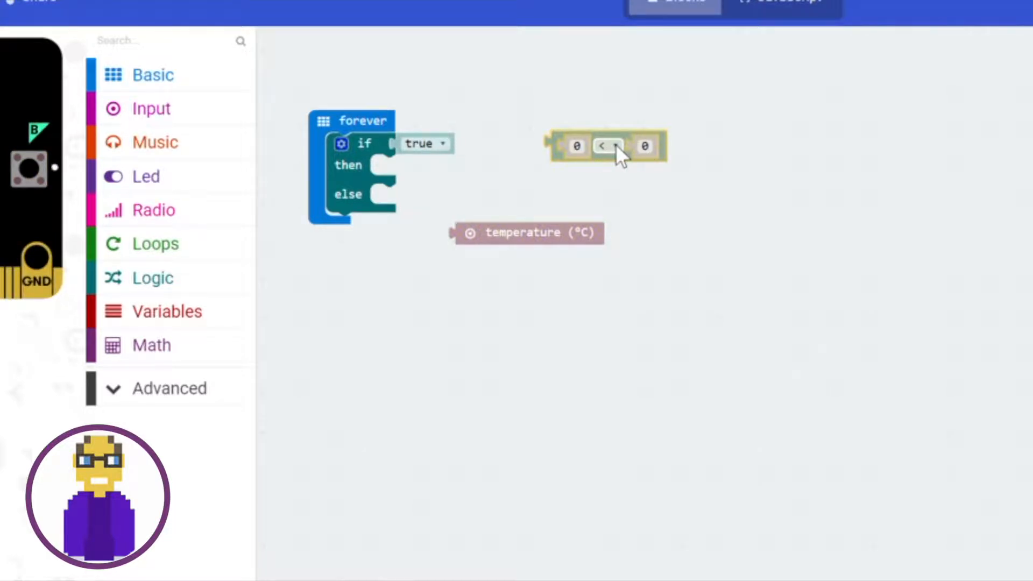
click(601, 145)
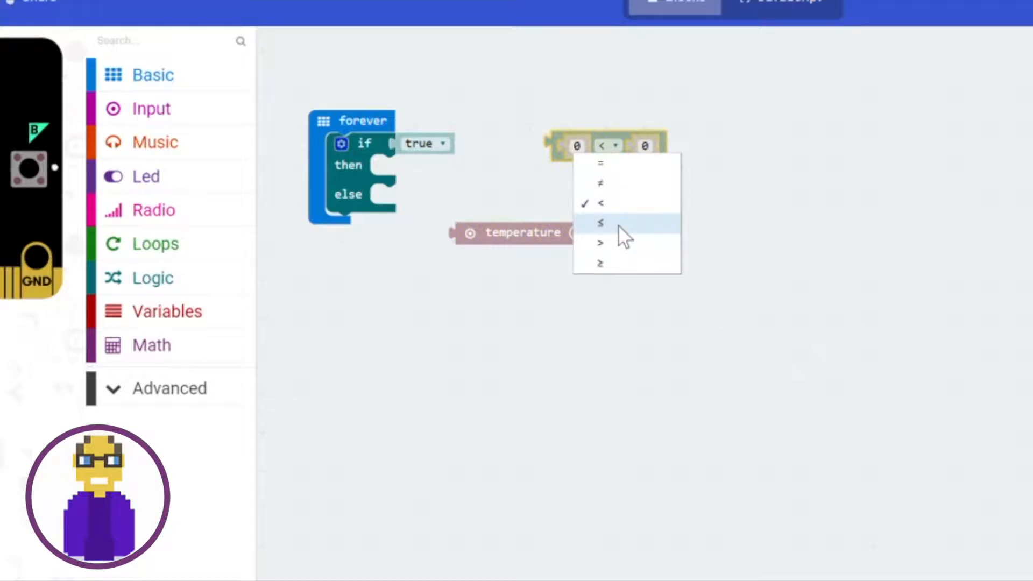
click(599, 242)
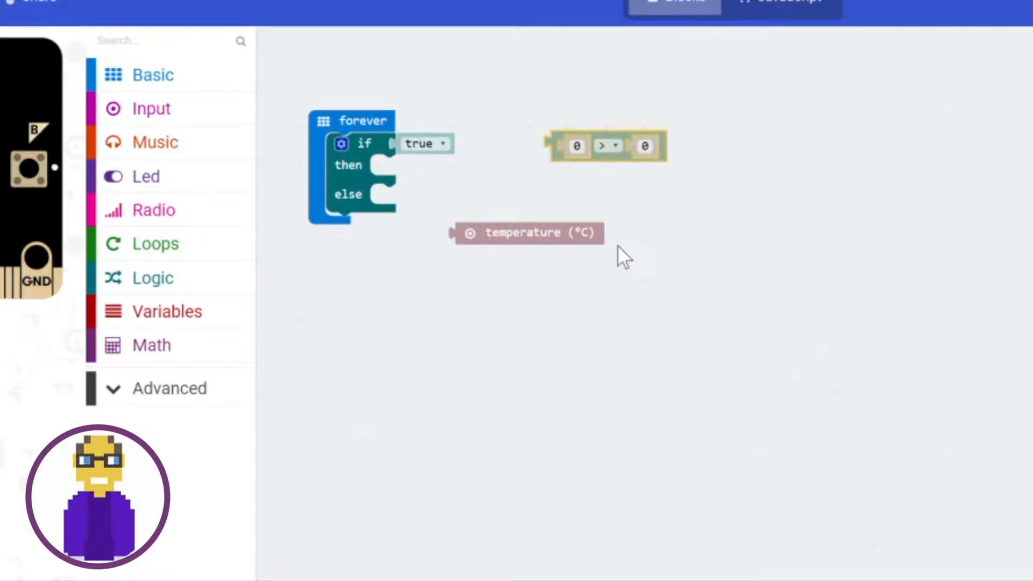
drag(606, 146, 475, 156)
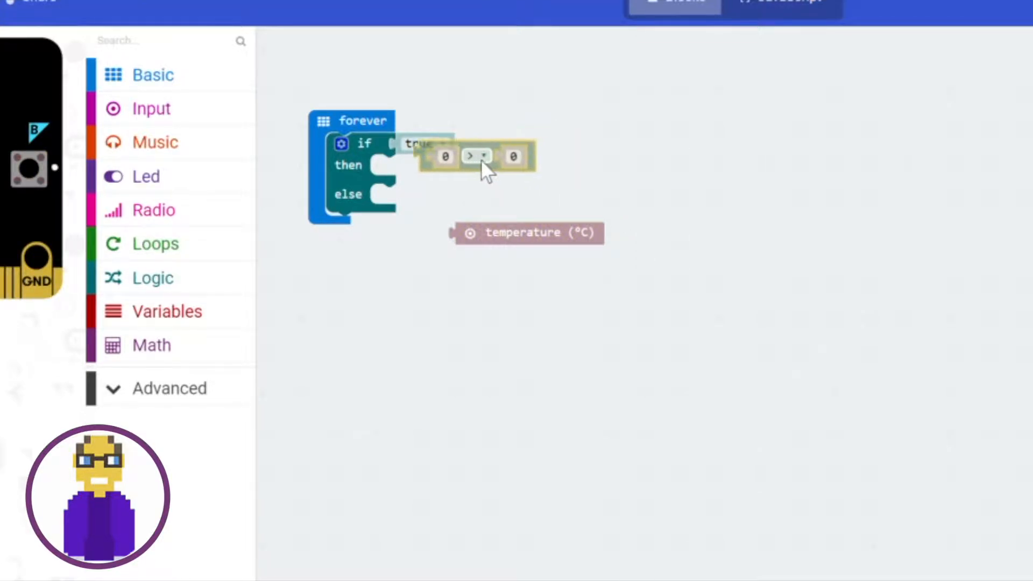
drag(478, 156, 454, 149)
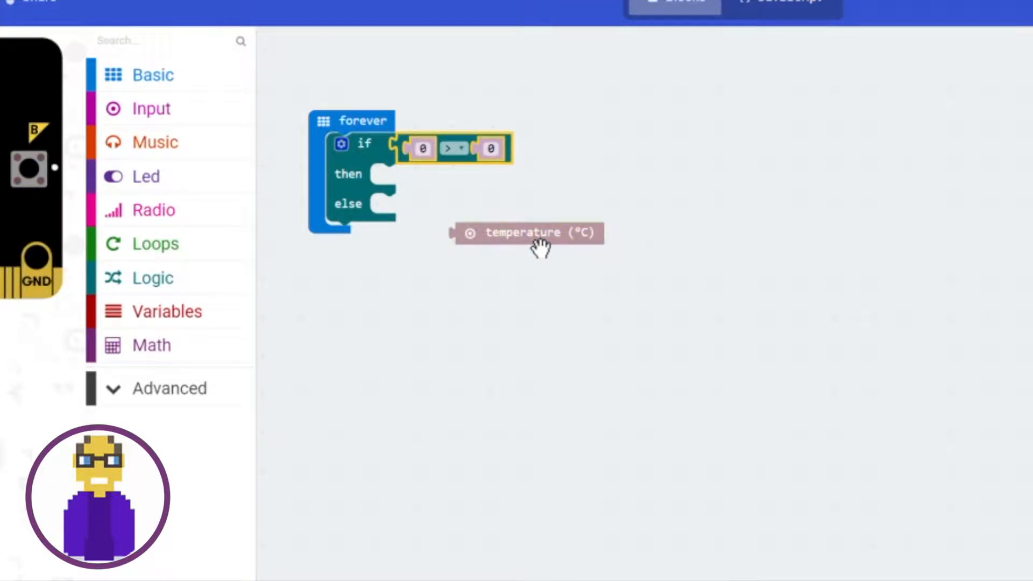
- Snap temperature (°C) into the comparison and set the threshold to 28
drag(527, 232, 491, 161)
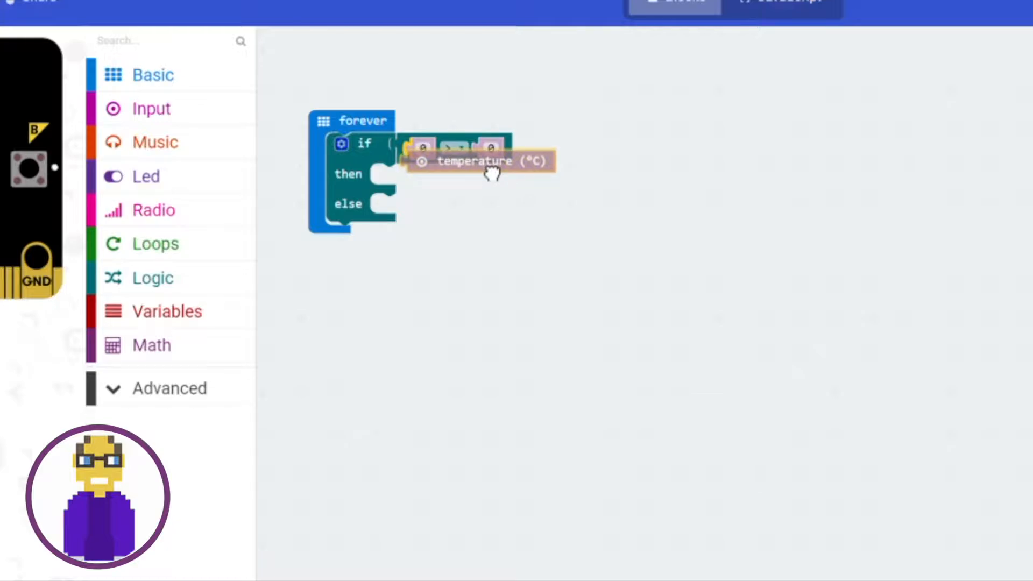
drag(492, 160, 484, 149)
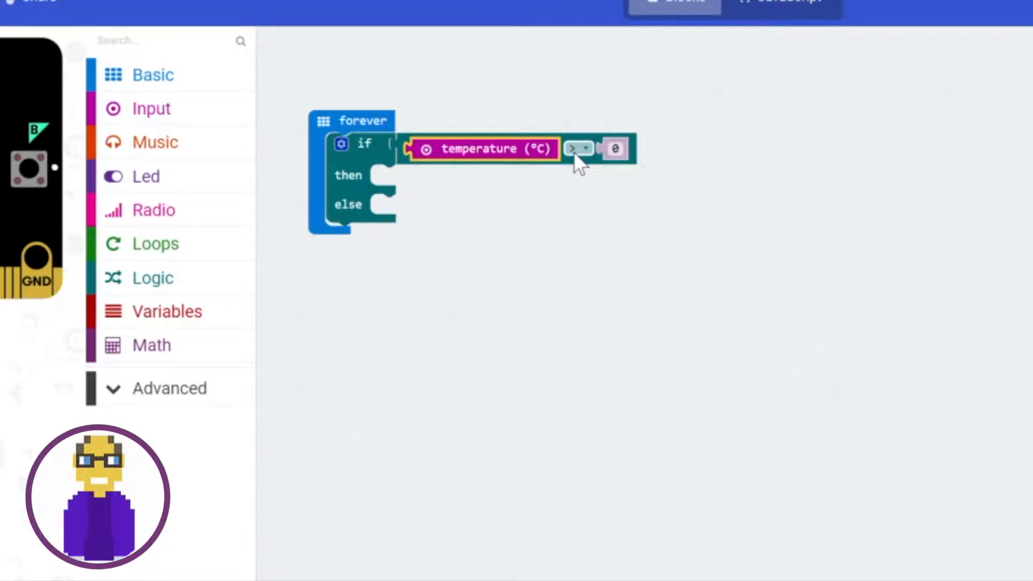
click(615, 148)
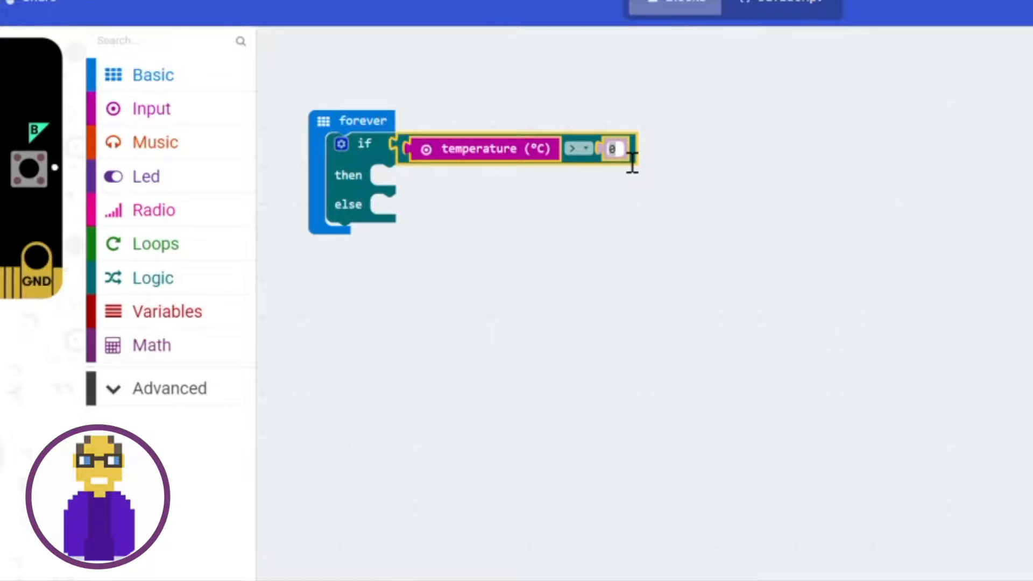
text(28)
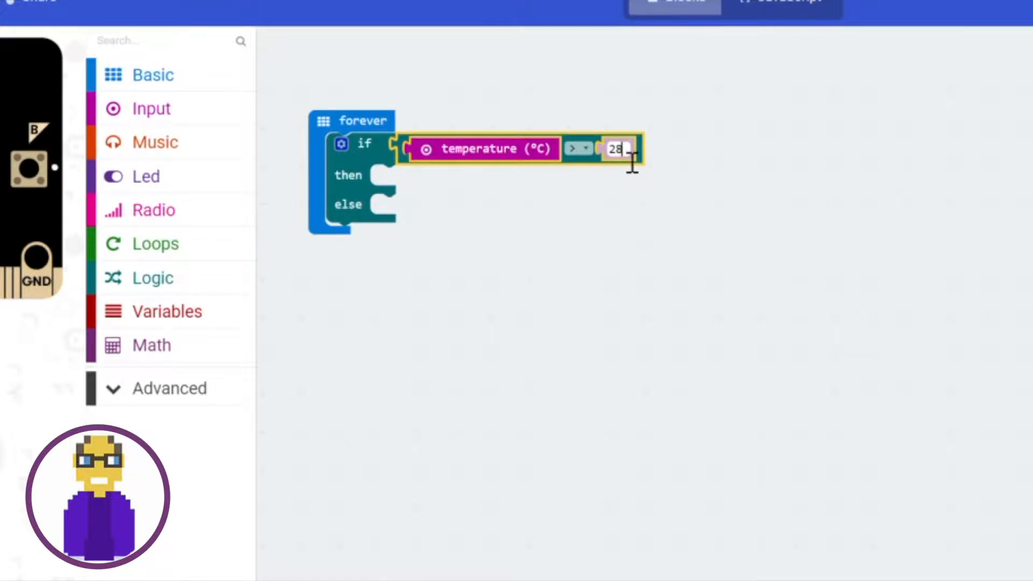
click(699, 258)
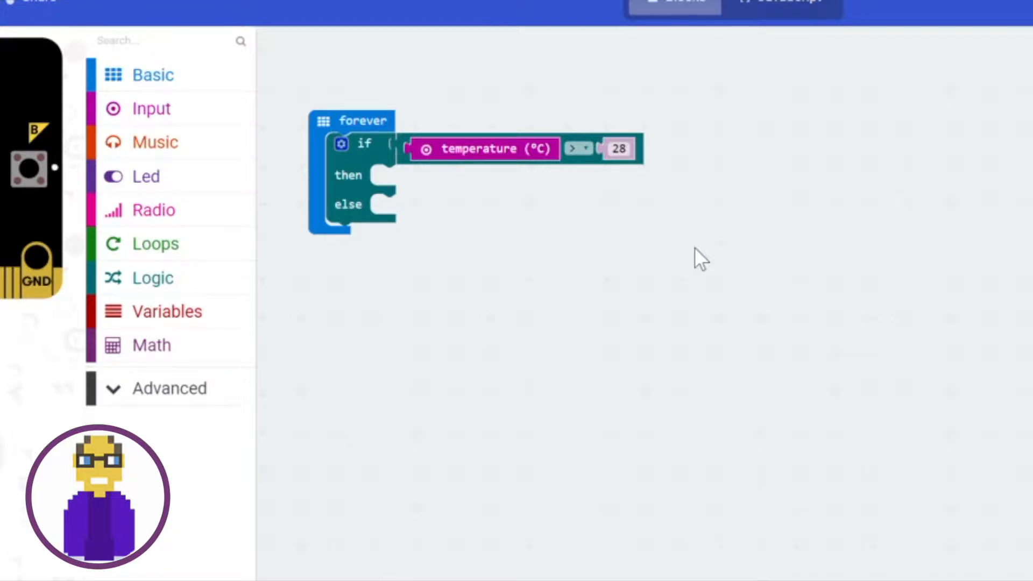
mouse_move(366, 497)
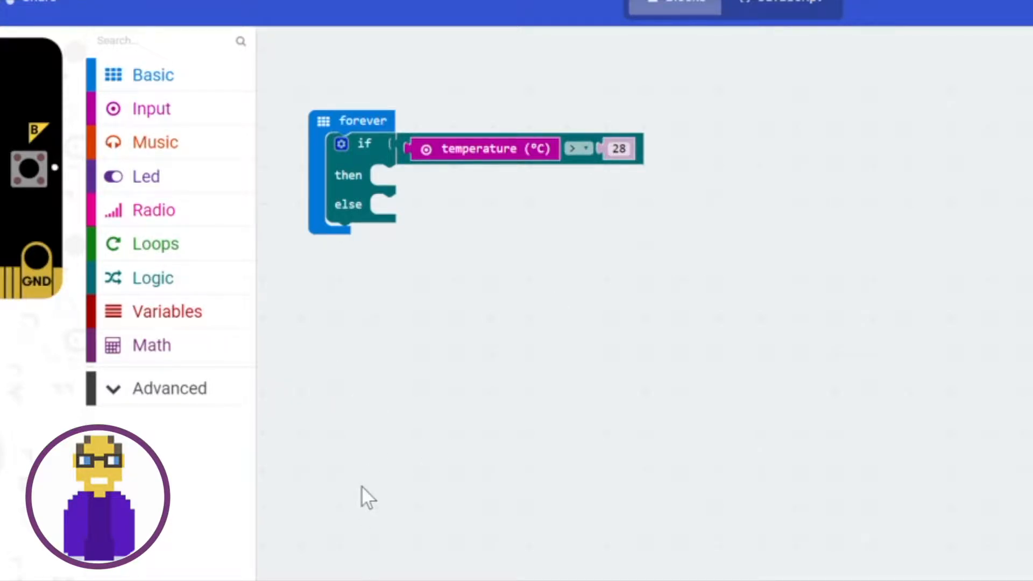
mouse_move(510, 228)
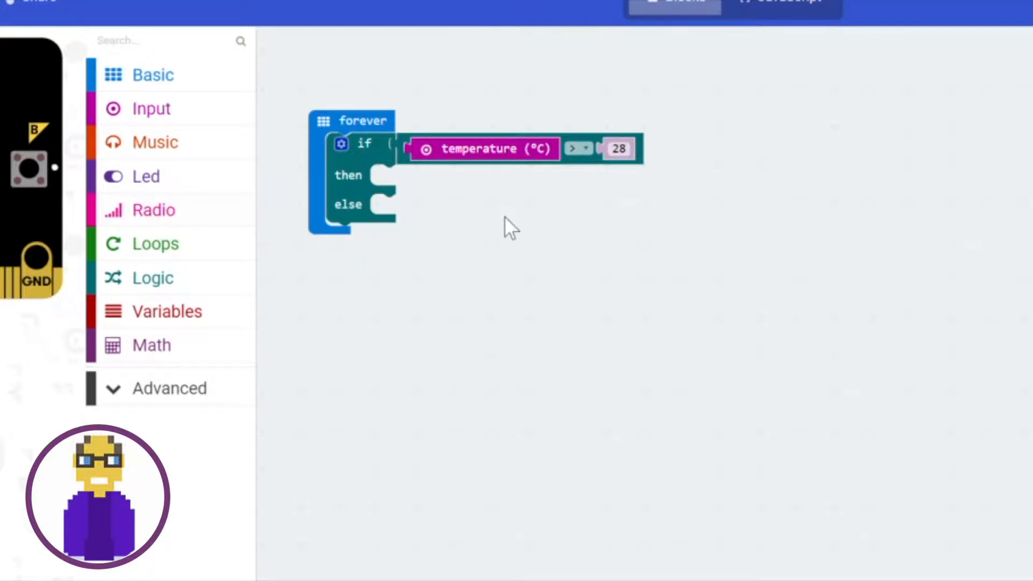
mouse_move(224, 379)
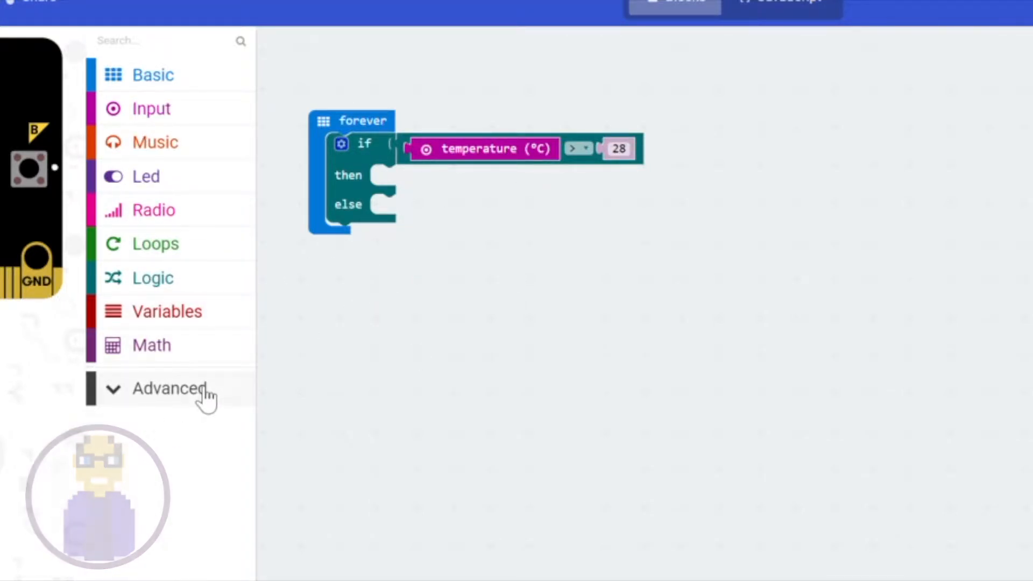
- From Advanced > Pins, put 'digital write pin P0 to 0' in the then branch
click(169, 388)
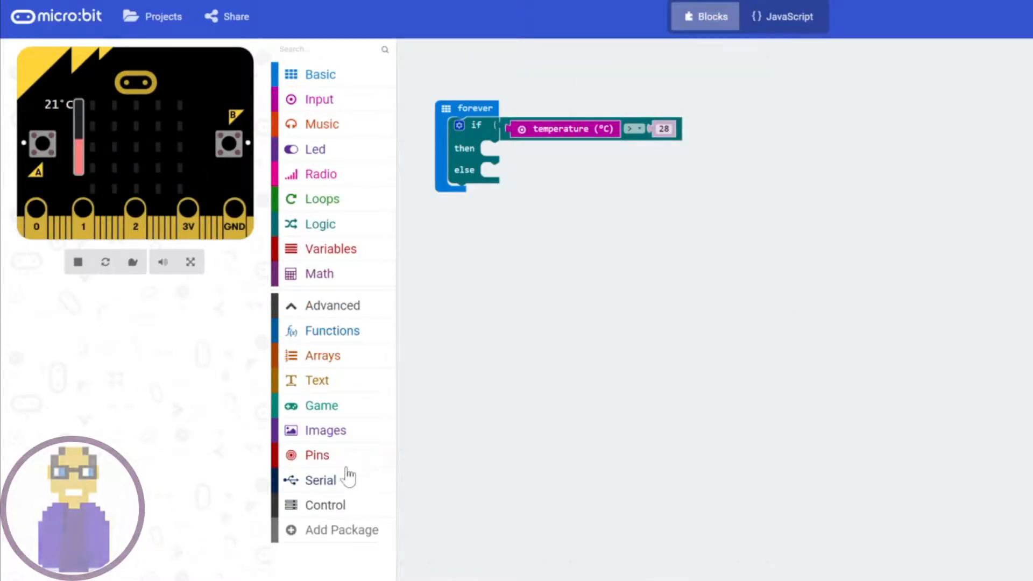
mouse_move(348, 461)
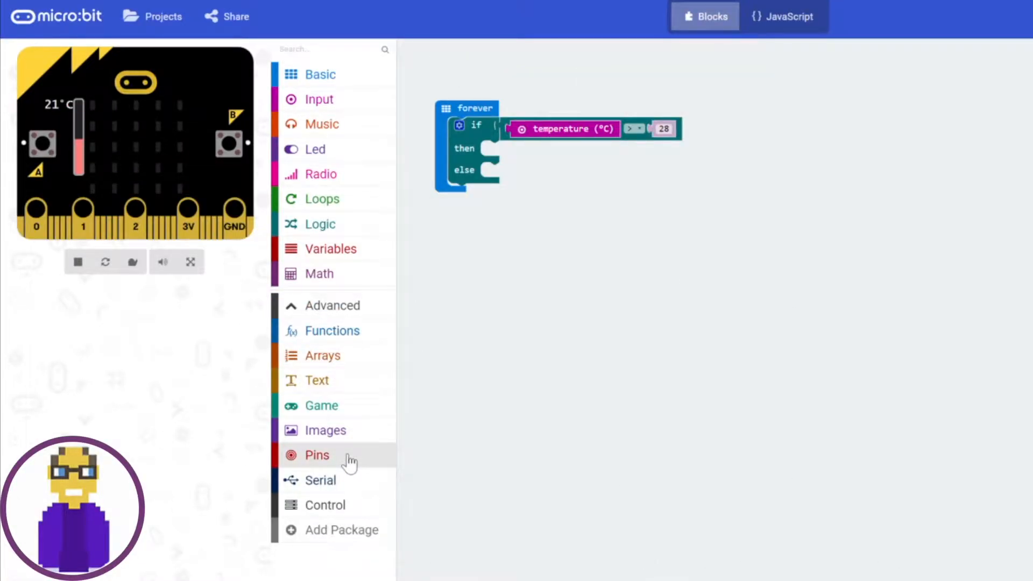
click(317, 454)
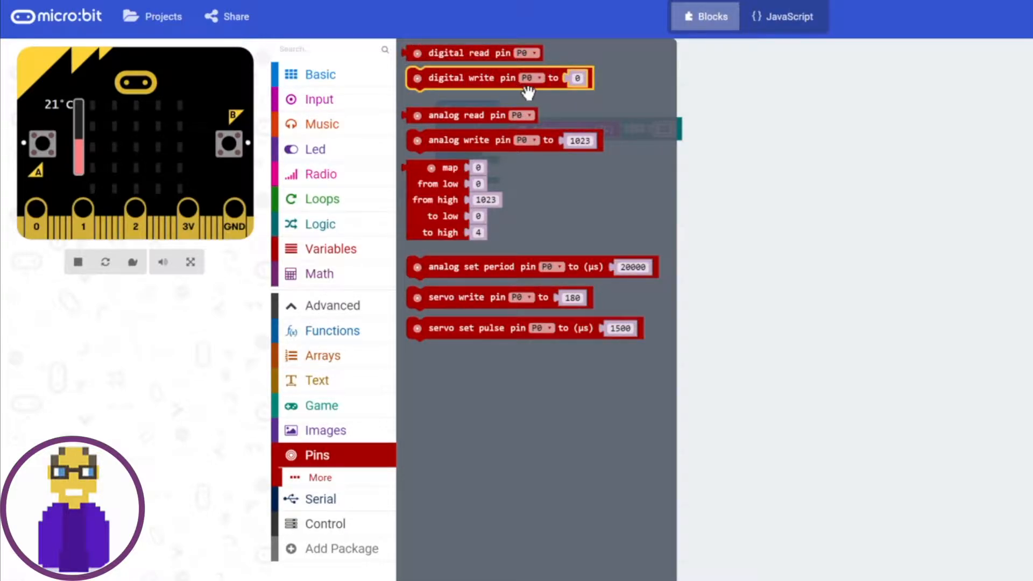
mouse_move(484, 97)
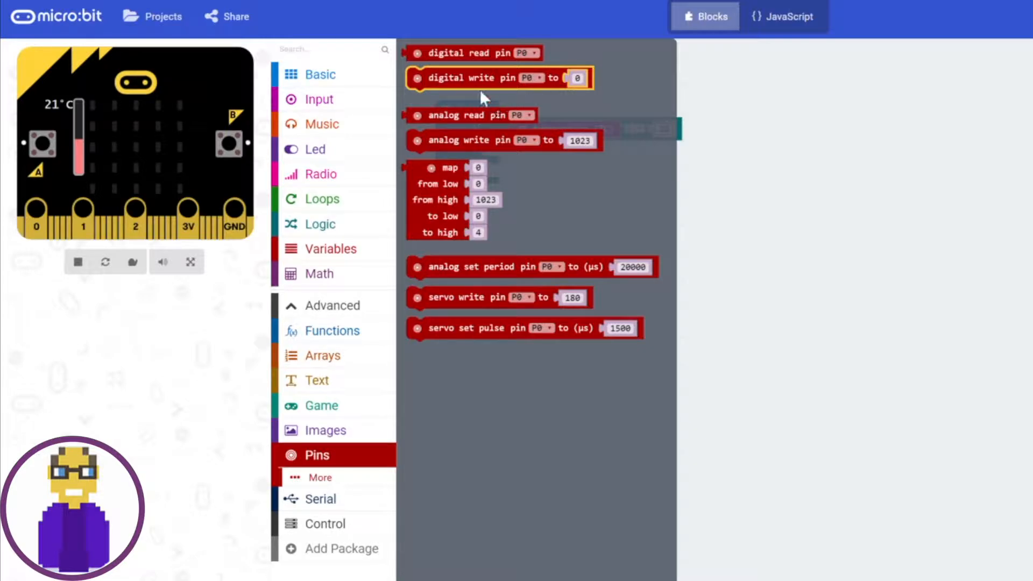
drag(498, 78, 559, 100)
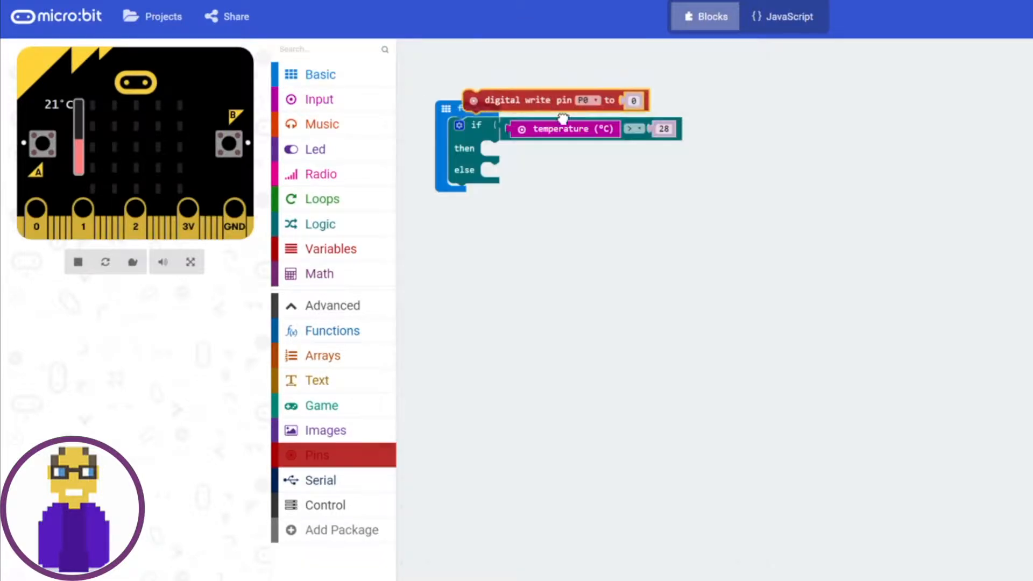
drag(563, 100, 567, 158)
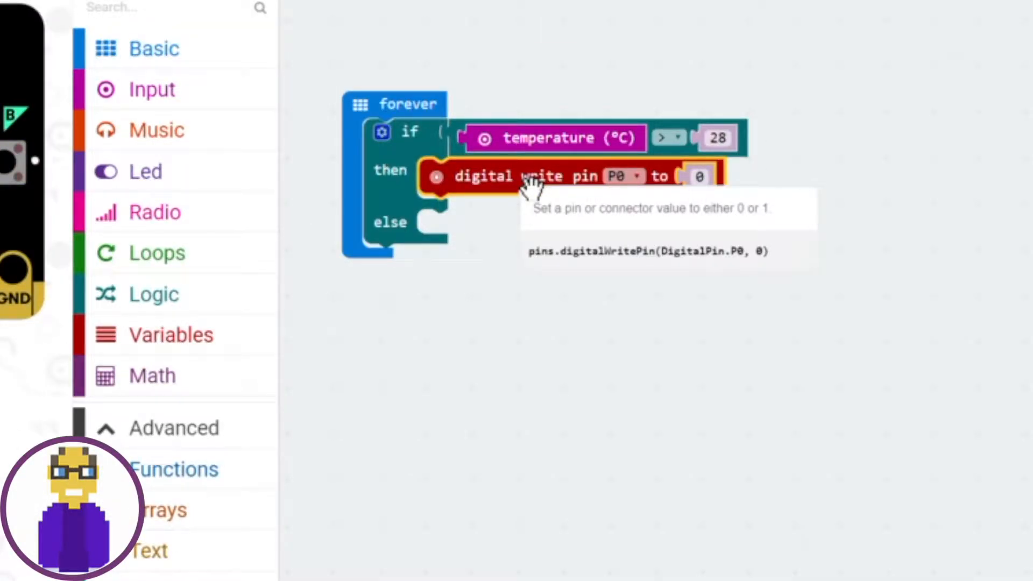
mouse_move(606, 221)
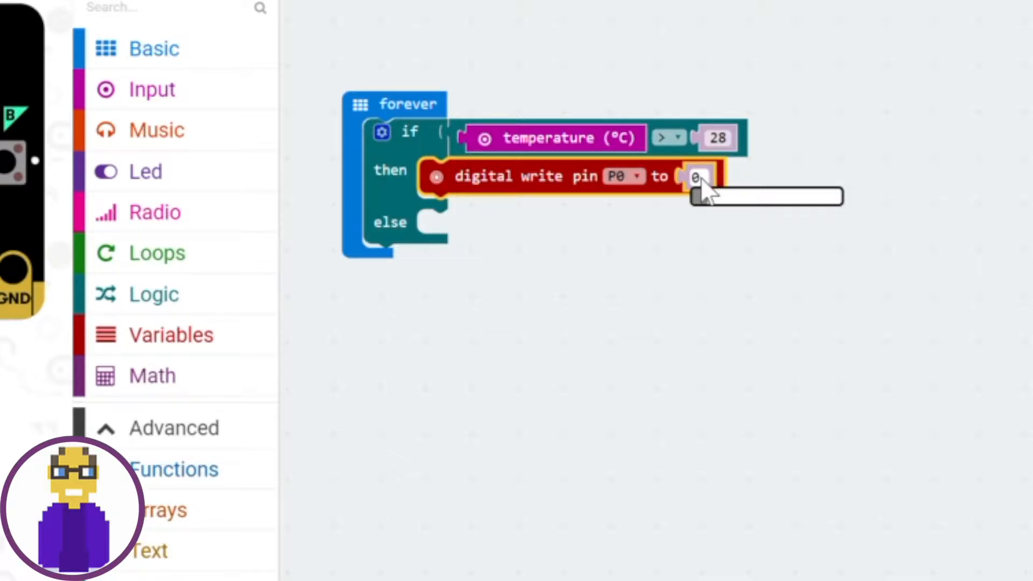
- Change the then branch's digital write value for pin P0 to 1
text(1)
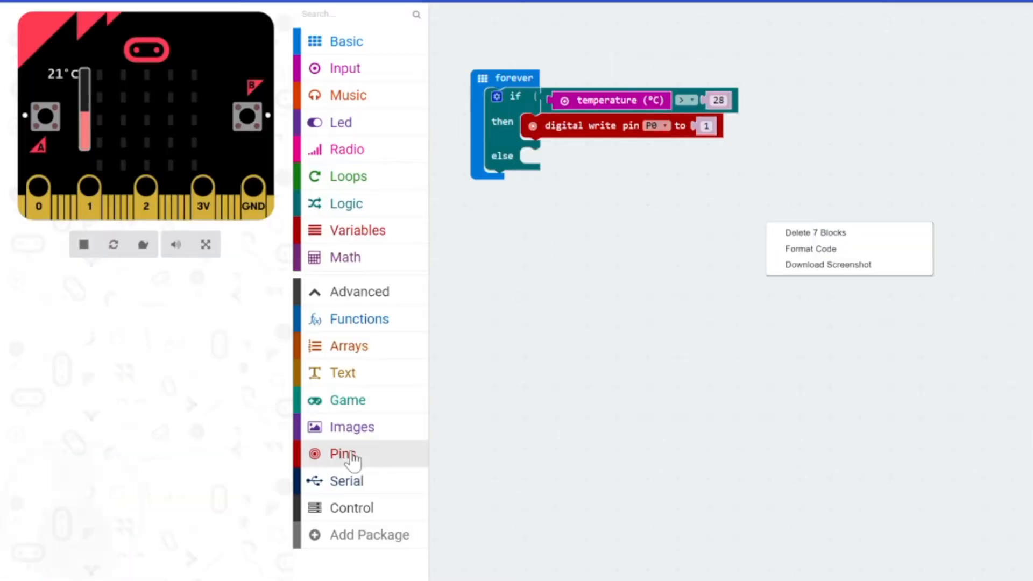
- Snap a second 'digital write pin P0 to 0' block into the else branch
click(342, 453)
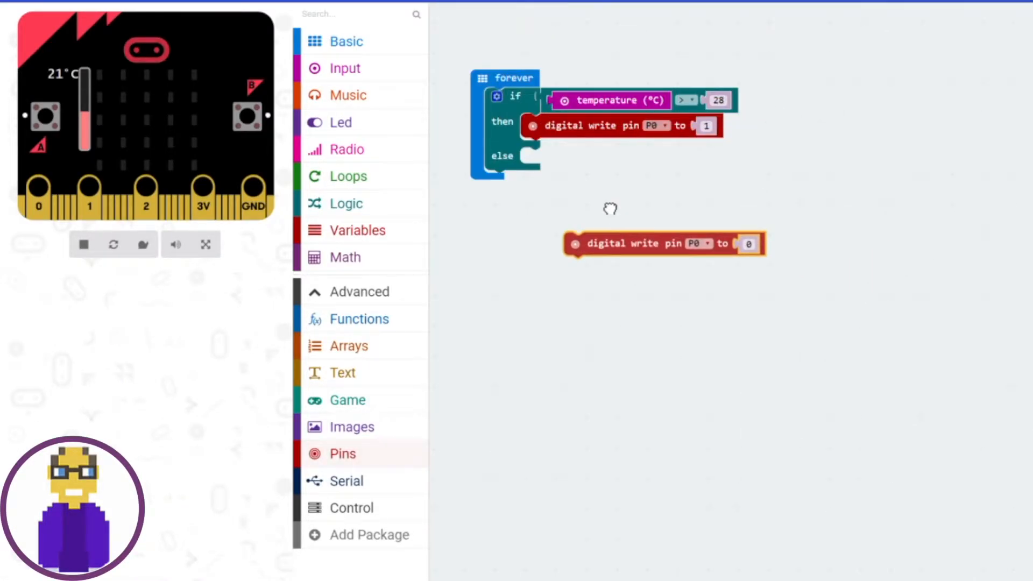
drag(662, 243, 586, 274)
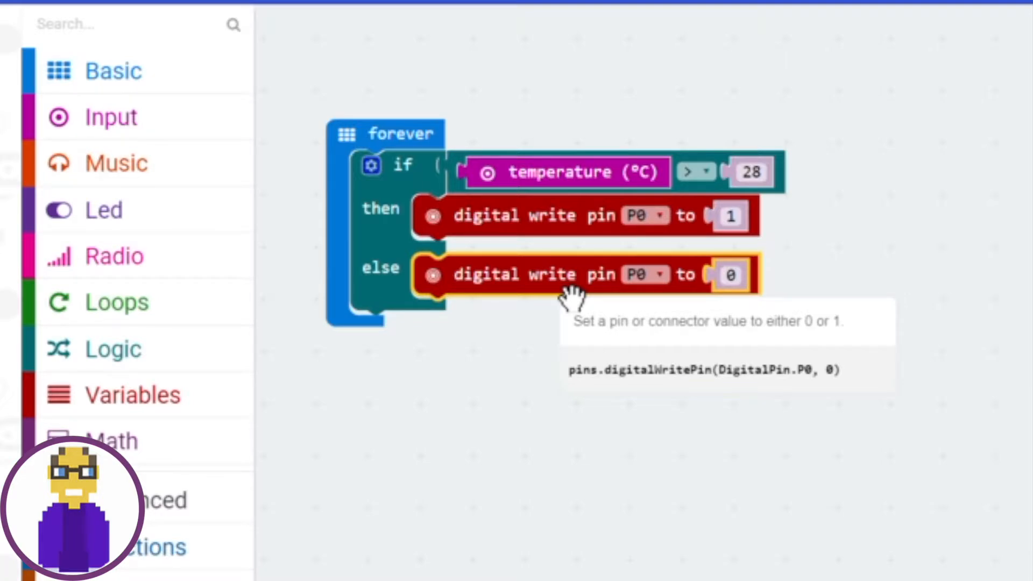
mouse_move(1018, 366)
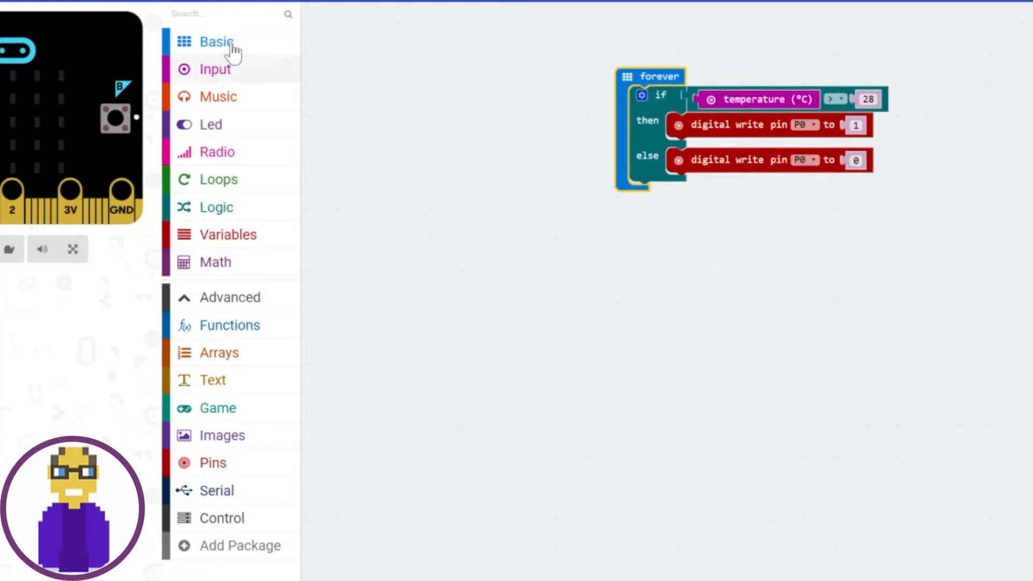
- Drag a new empty forever block from Basic beside the temperature loop
click(215, 42)
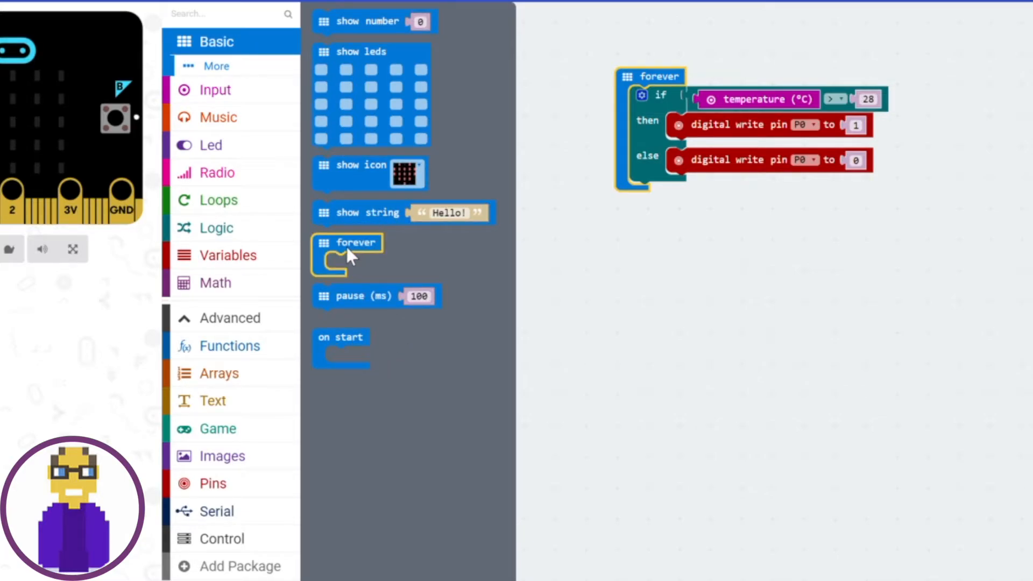
drag(347, 254, 392, 83)
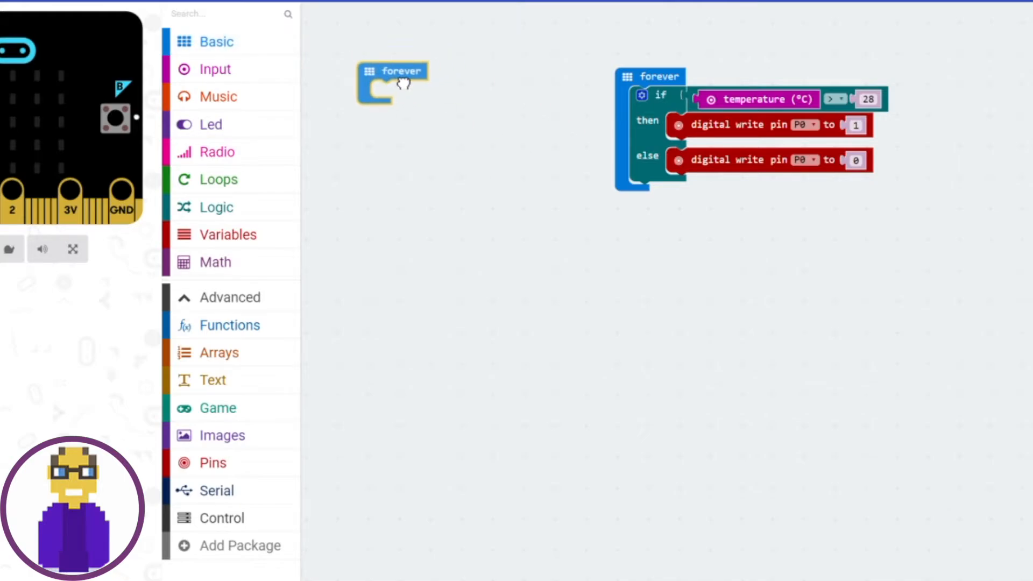
mouse_move(412, 93)
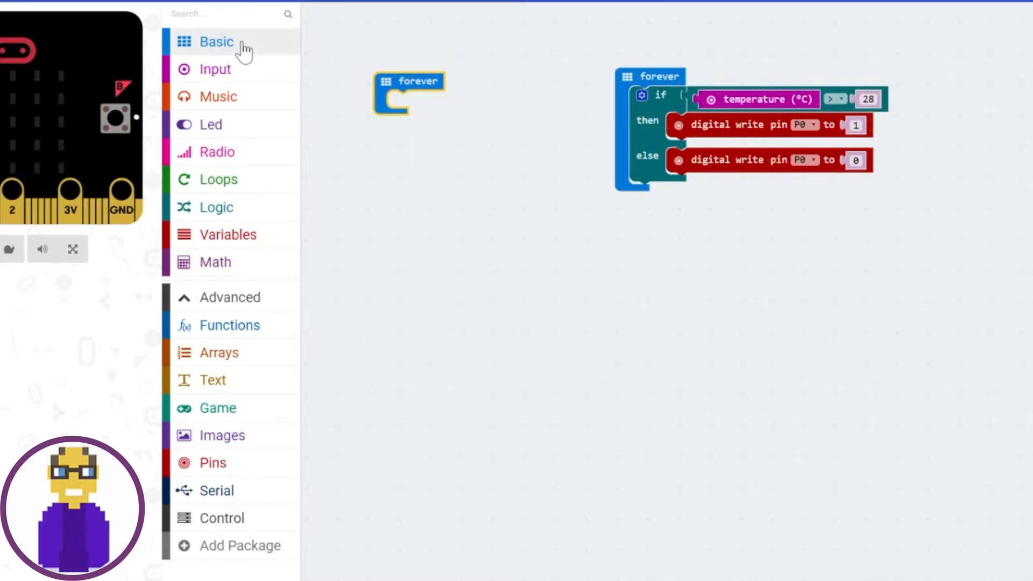
click(216, 42)
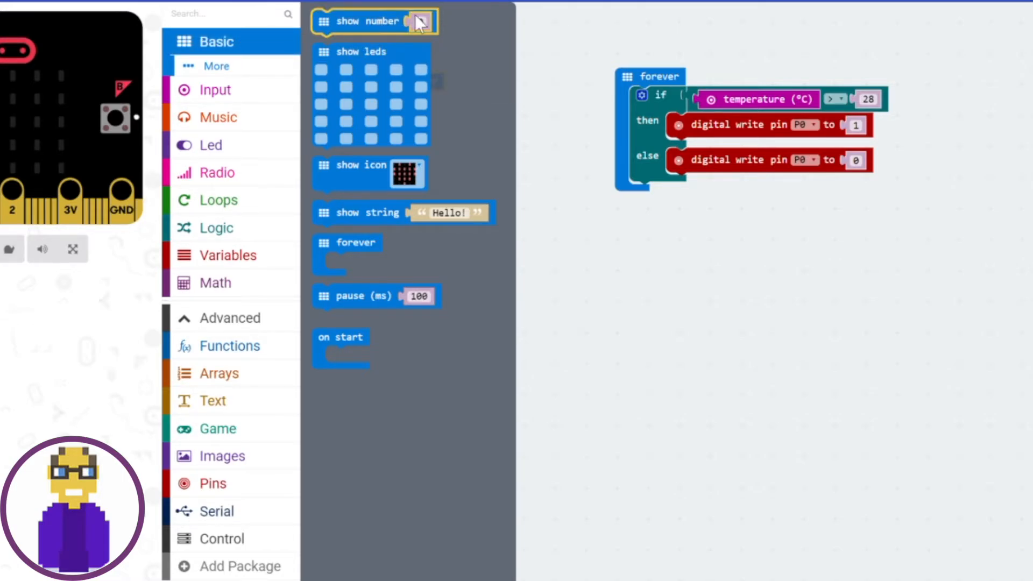
- Put 'show number' with temperature (°C) plugged in inside the second forever loop
drag(369, 20, 454, 110)
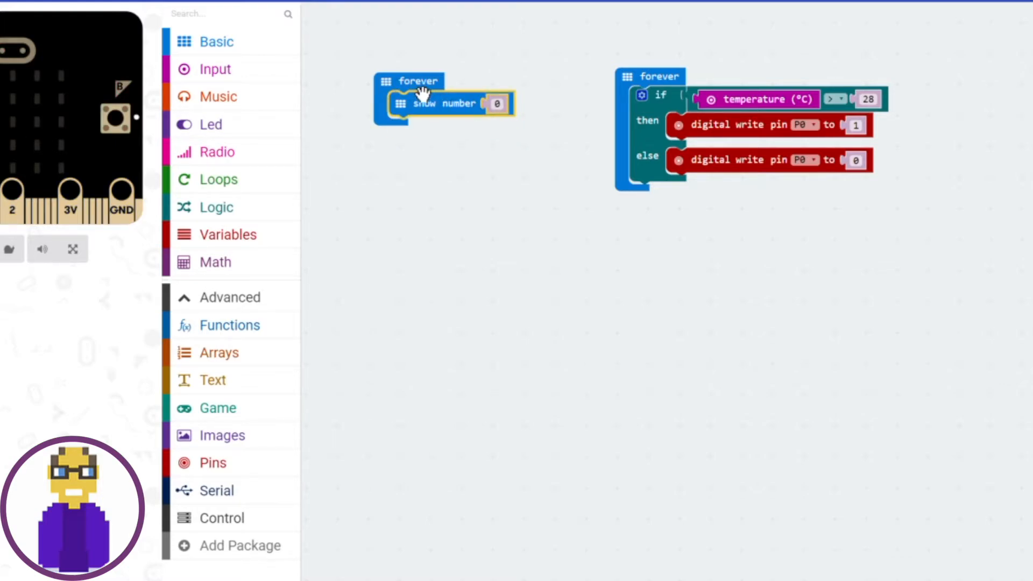
drag(424, 102, 362, 74)
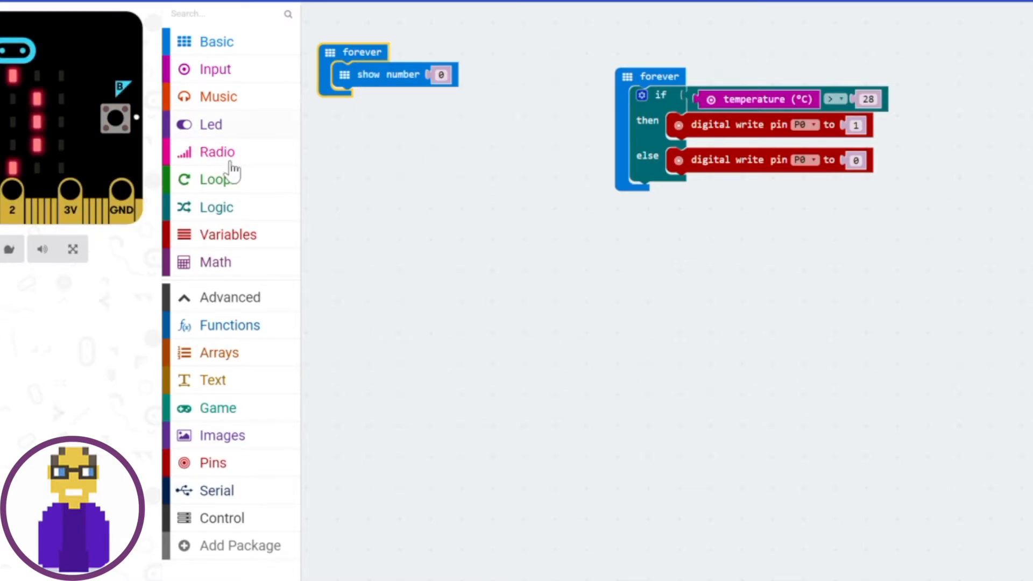
click(216, 69)
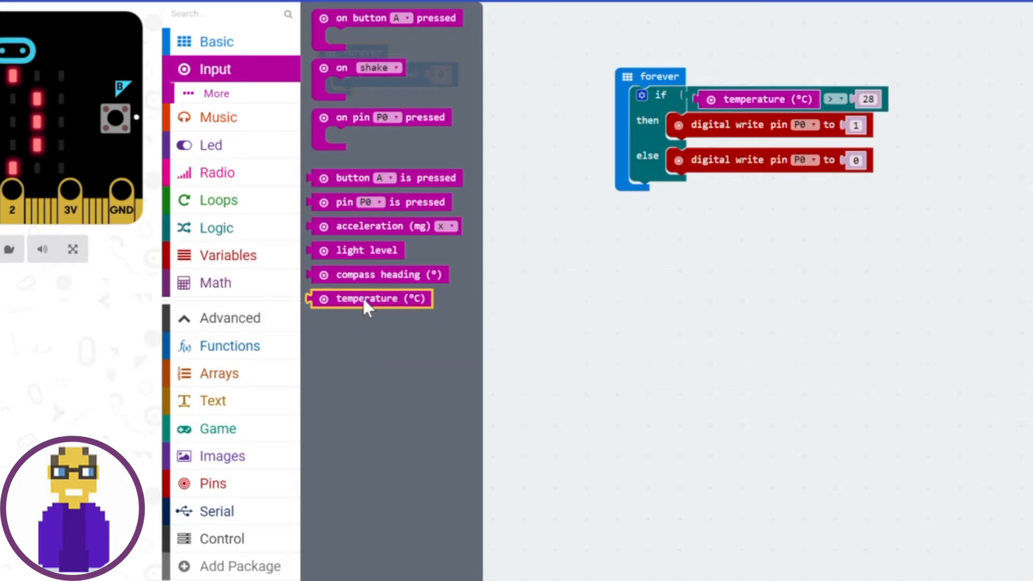
drag(369, 298, 504, 81)
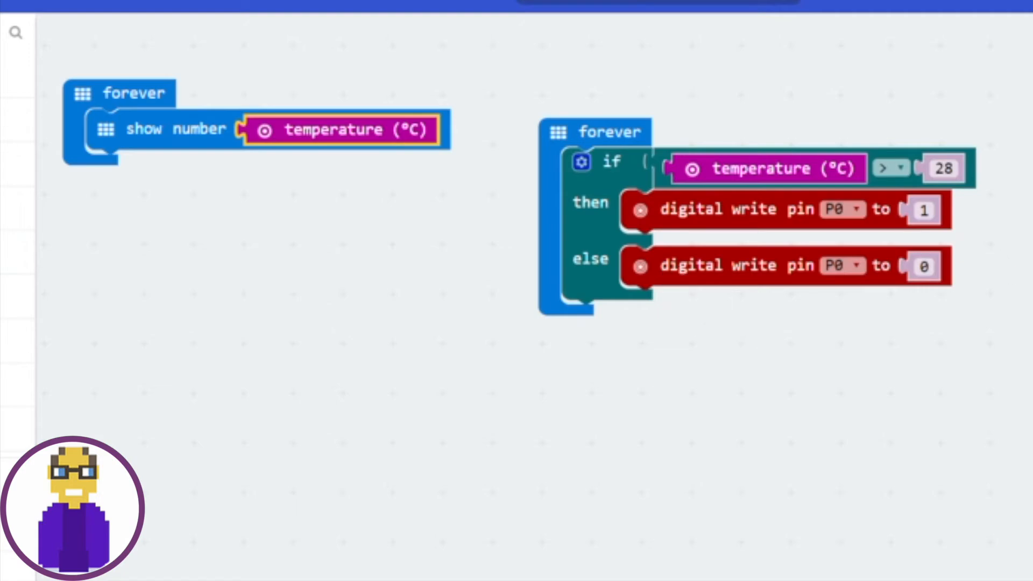
mouse_move(947, 345)
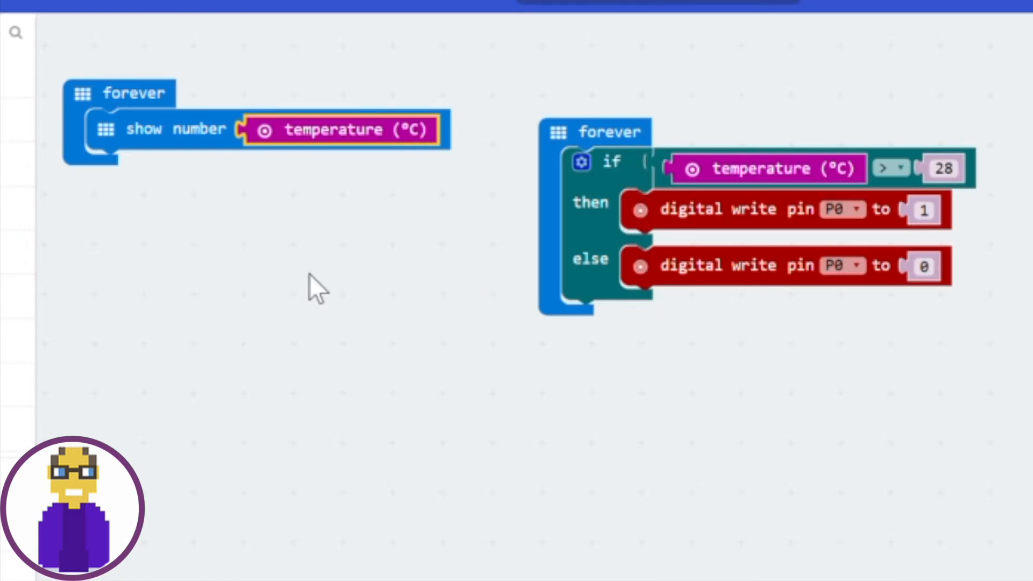
mouse_move(204, 192)
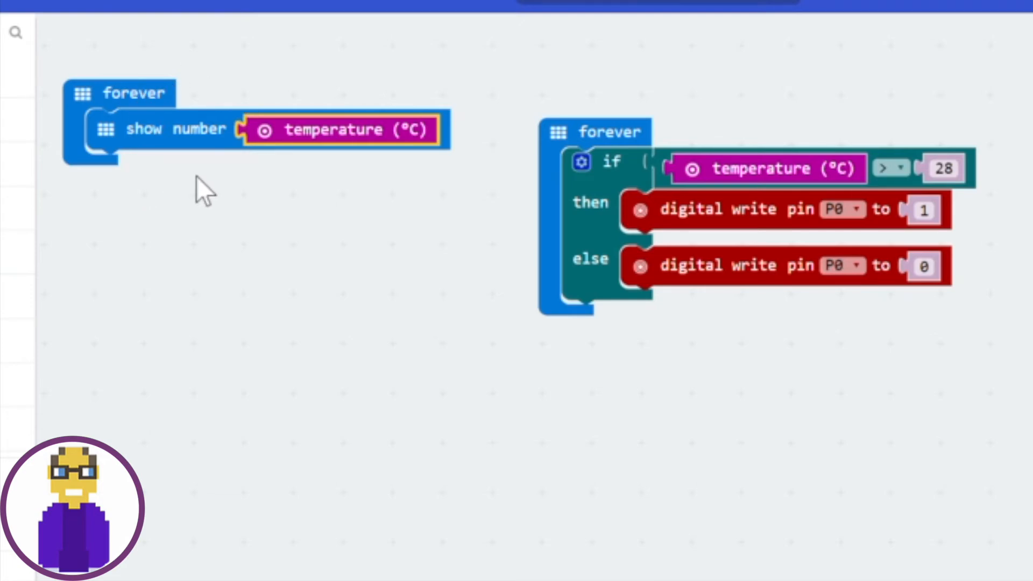
mouse_move(458, 427)
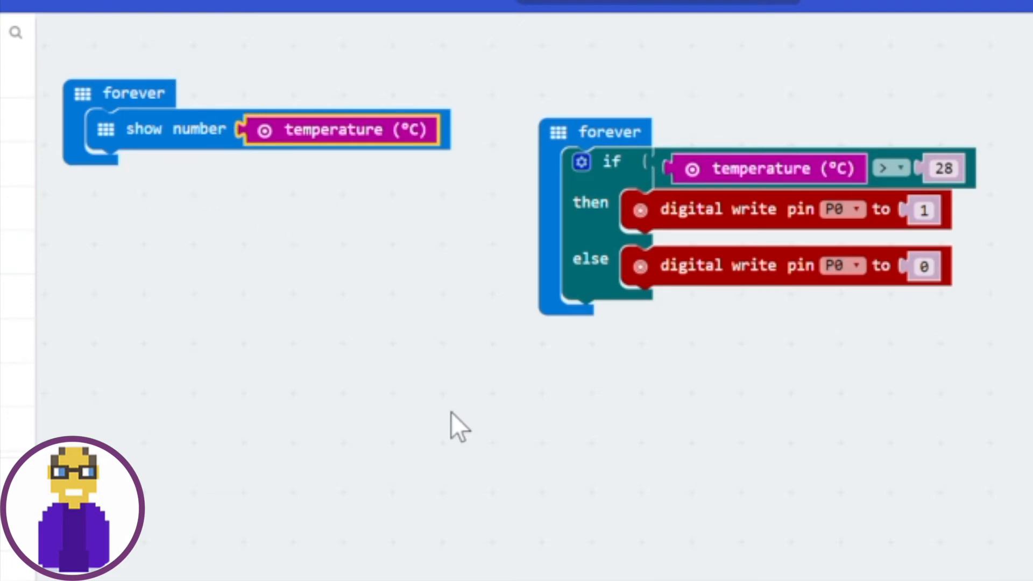